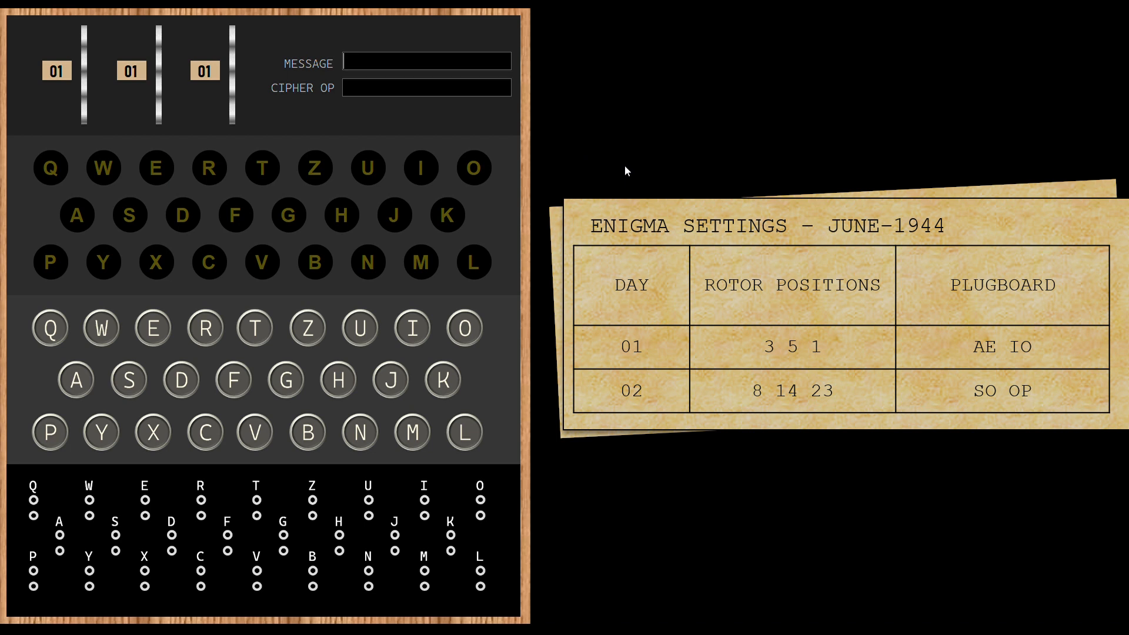
Step: Turn the rotor wheels so the windows read 03, 05 and 01 for the day-01 key
click(630, 346)
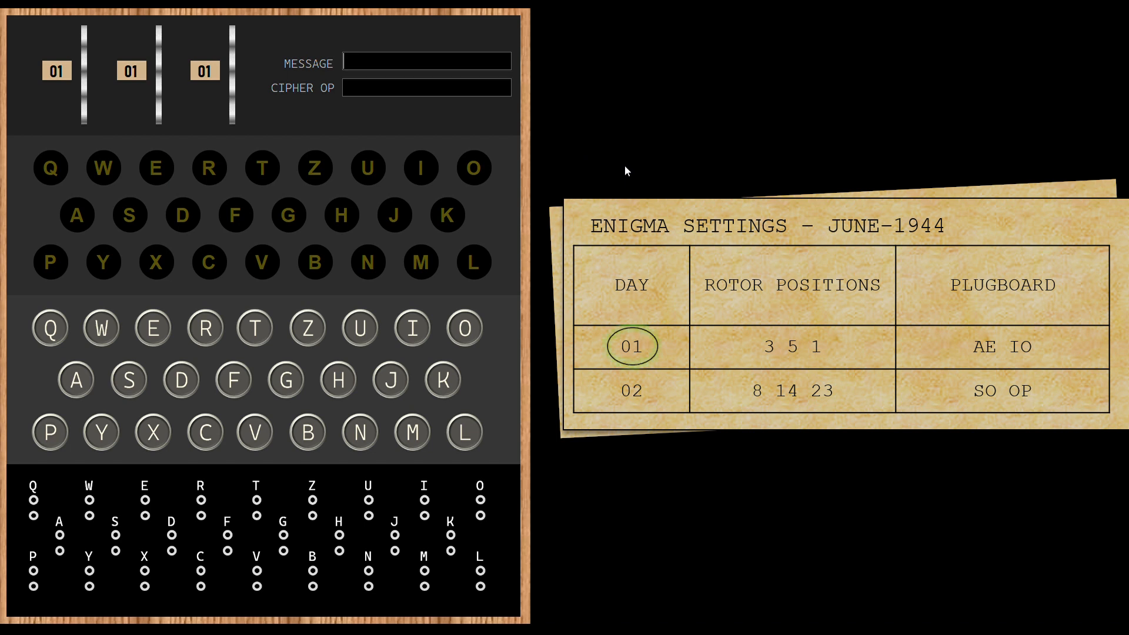
click(791, 346)
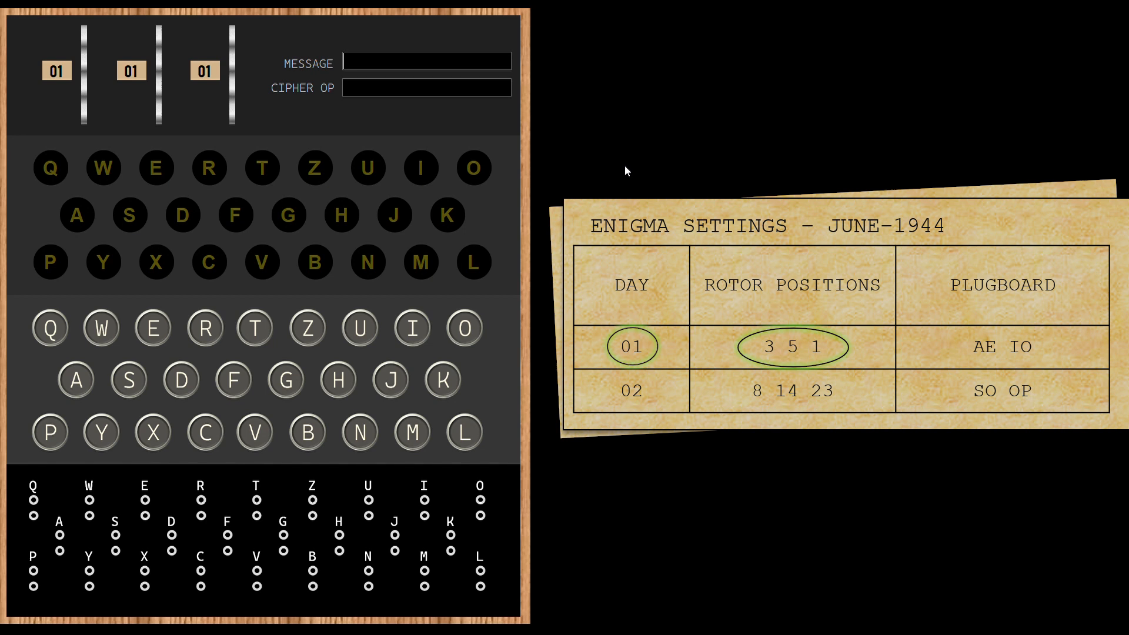
mouse_move(272, 150)
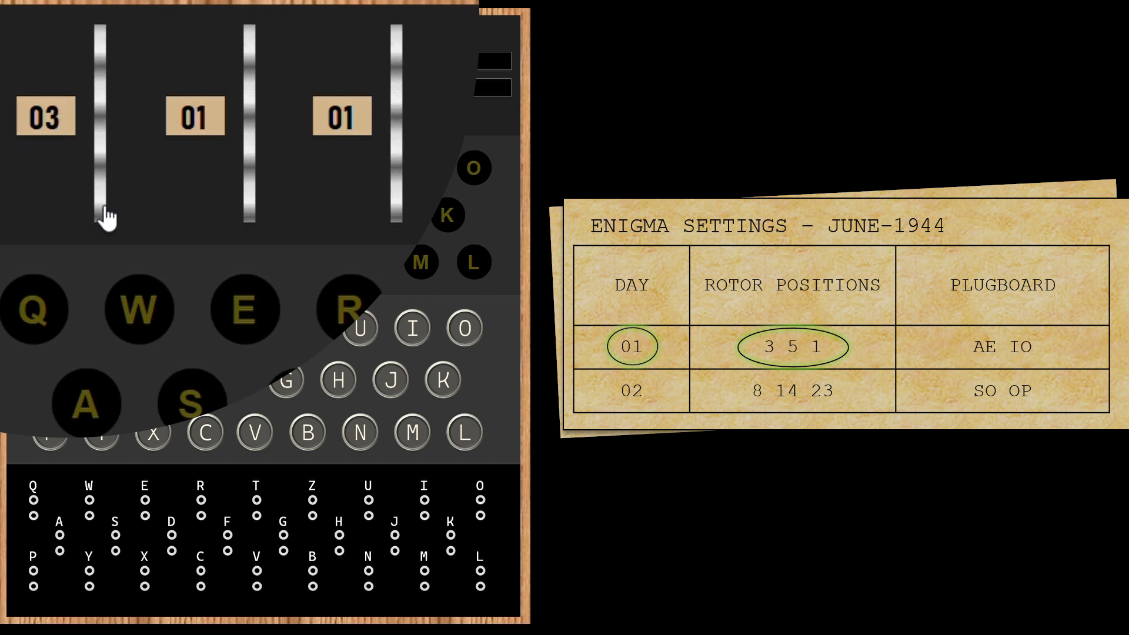
mouse_move(255, 219)
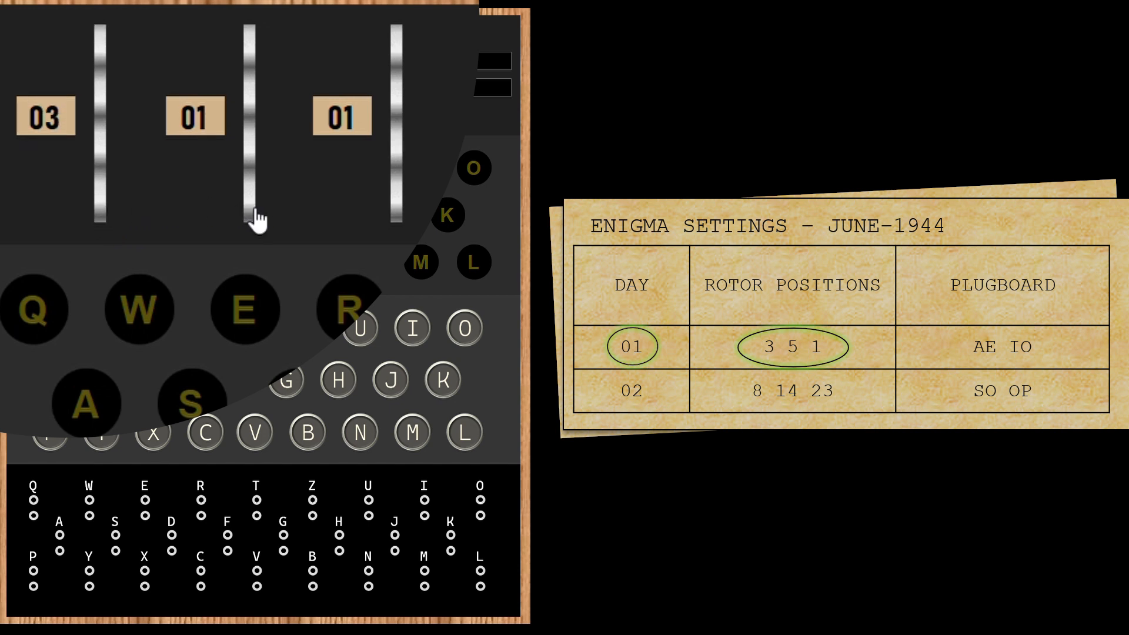
click(194, 117)
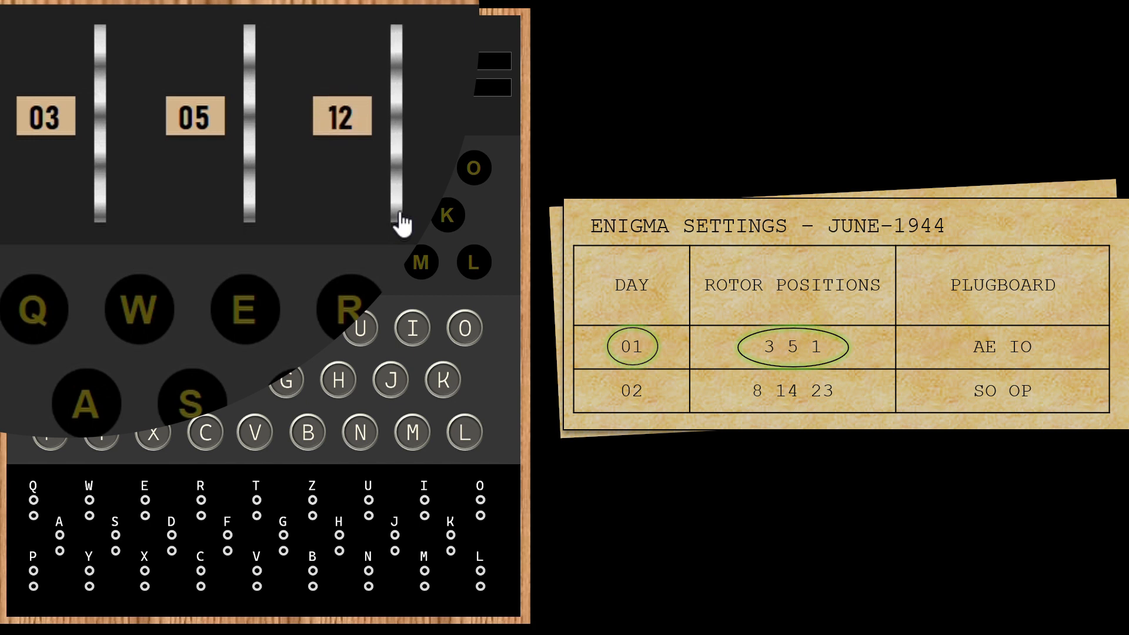
scroll(down, 3)
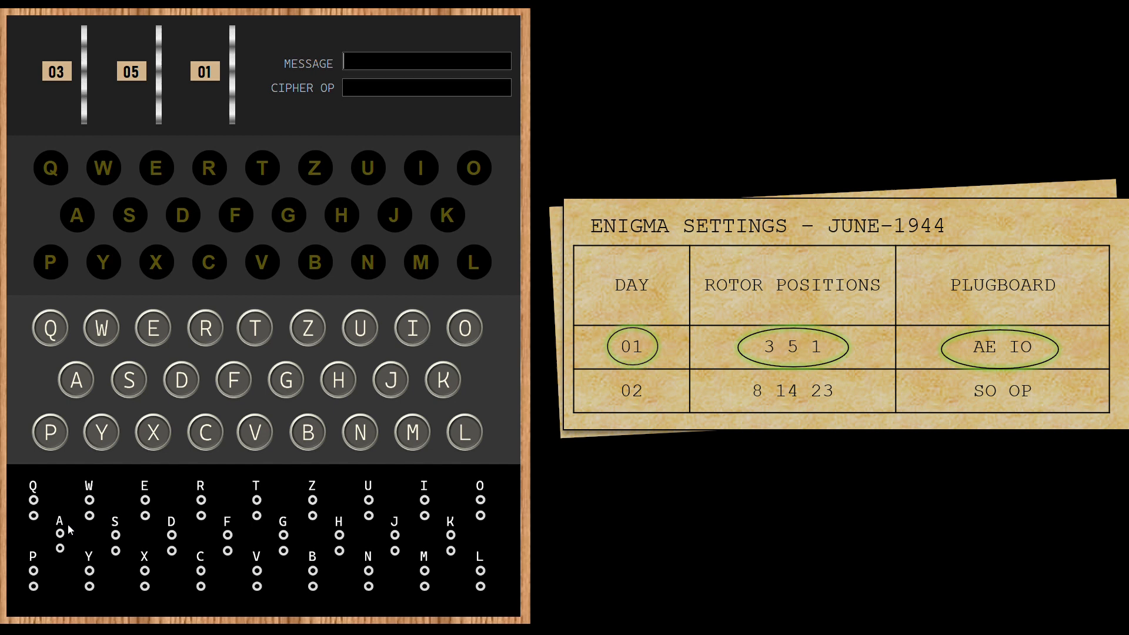
mouse_move(65, 536)
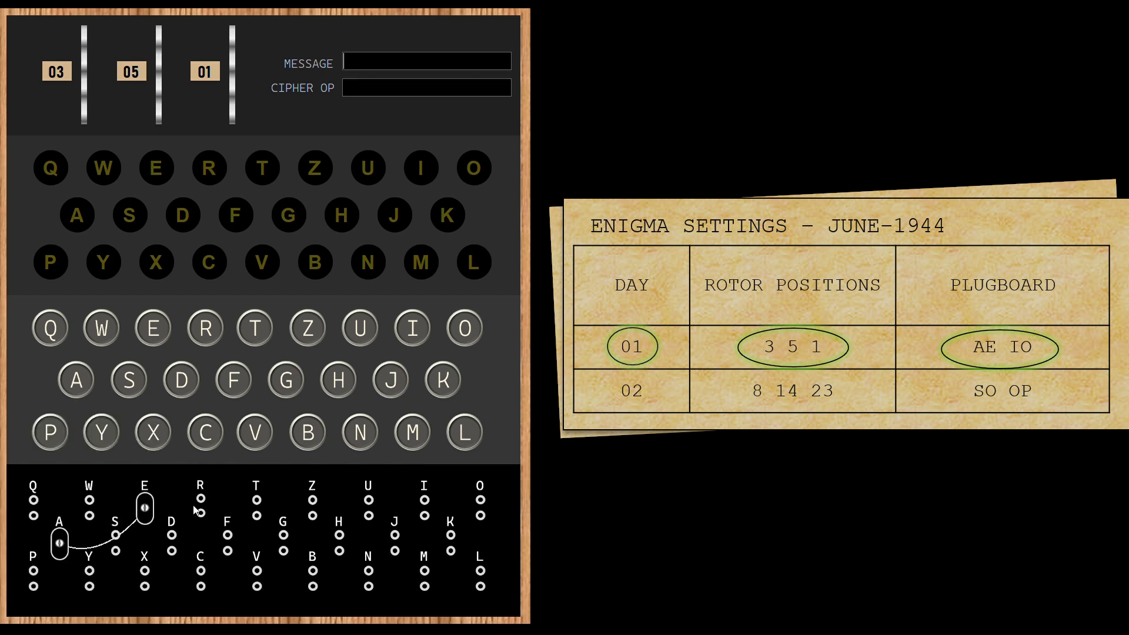
mouse_move(342, 502)
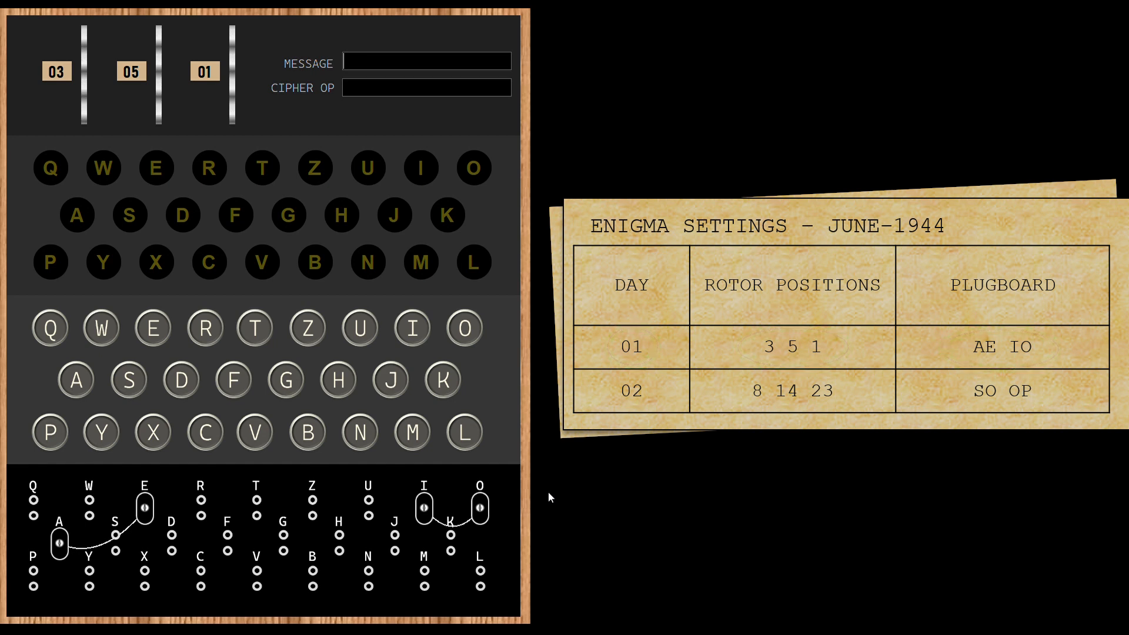
mouse_move(1054, 78)
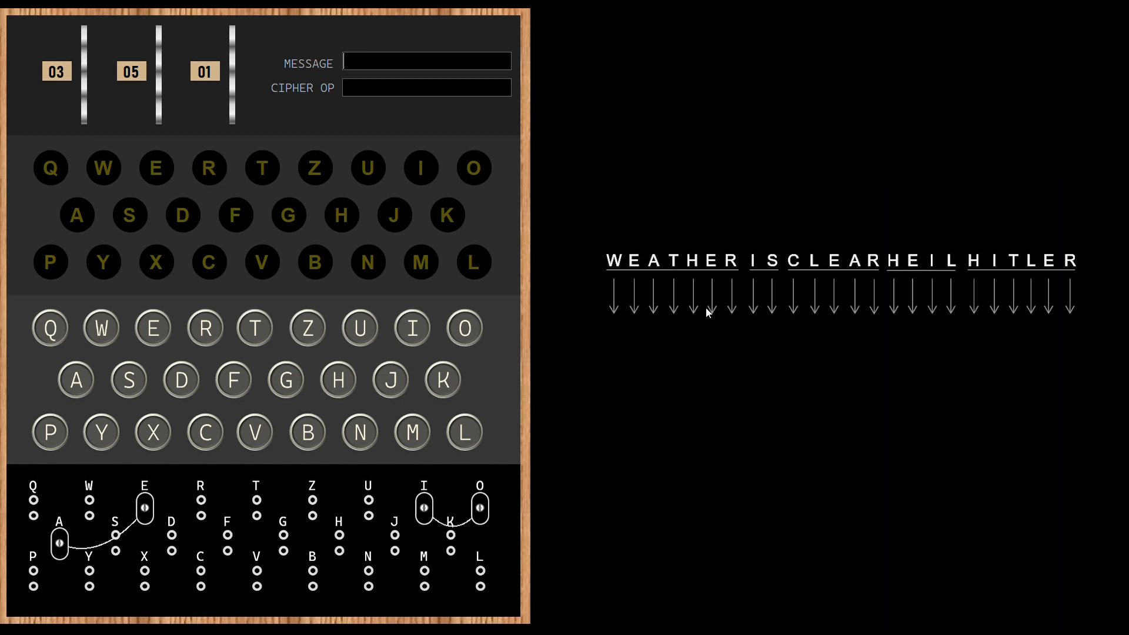
mouse_move(797, 213)
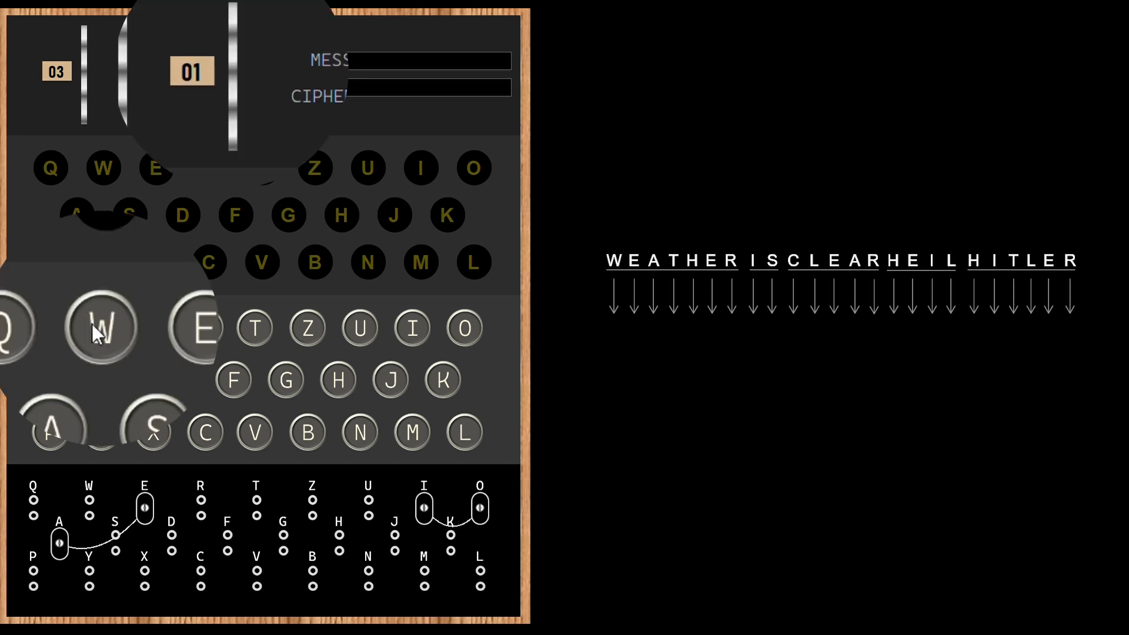
Step: Key in WEATHERISCLEARHEILHITLER letter by letter, yielding ciphertext beginning OTHFULAGRPDNTAZX
click(101, 328)
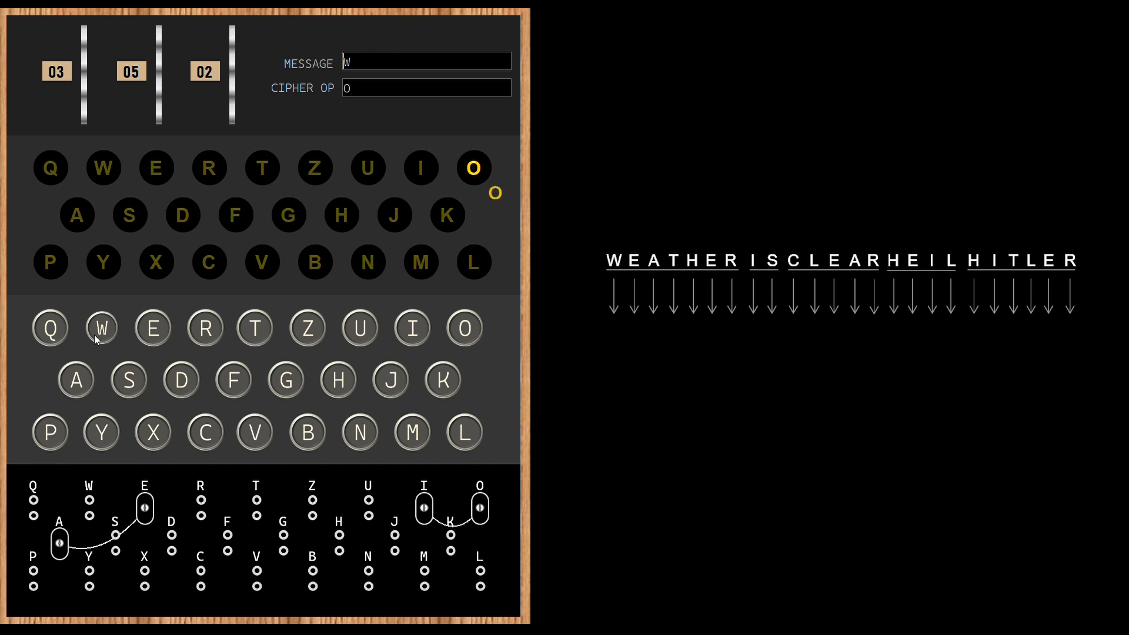
click(152, 328)
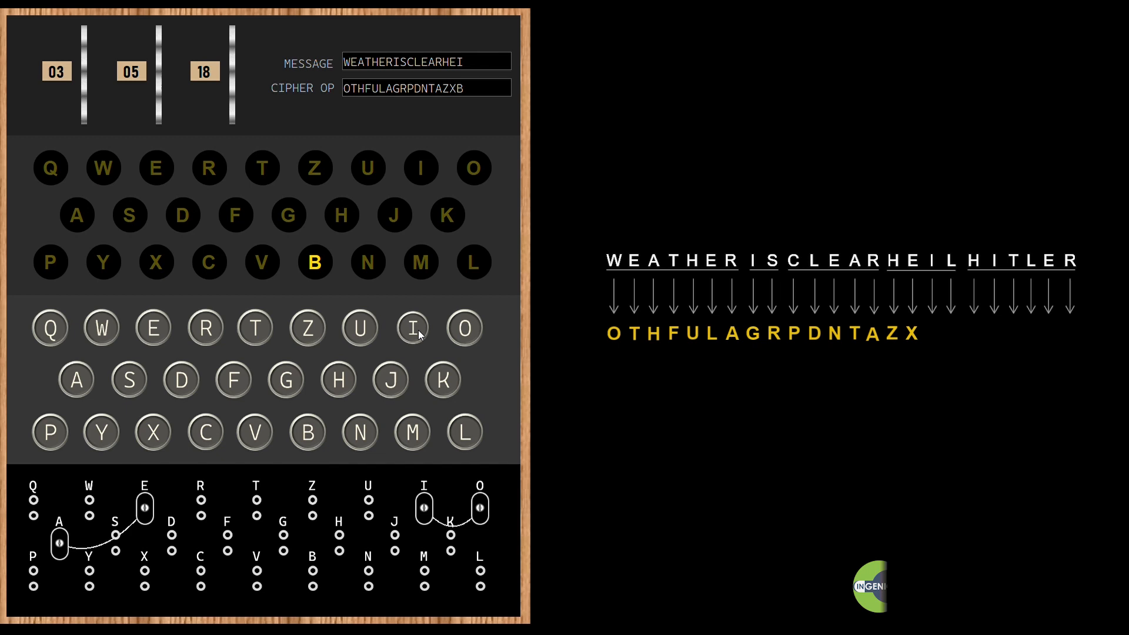
click(338, 380)
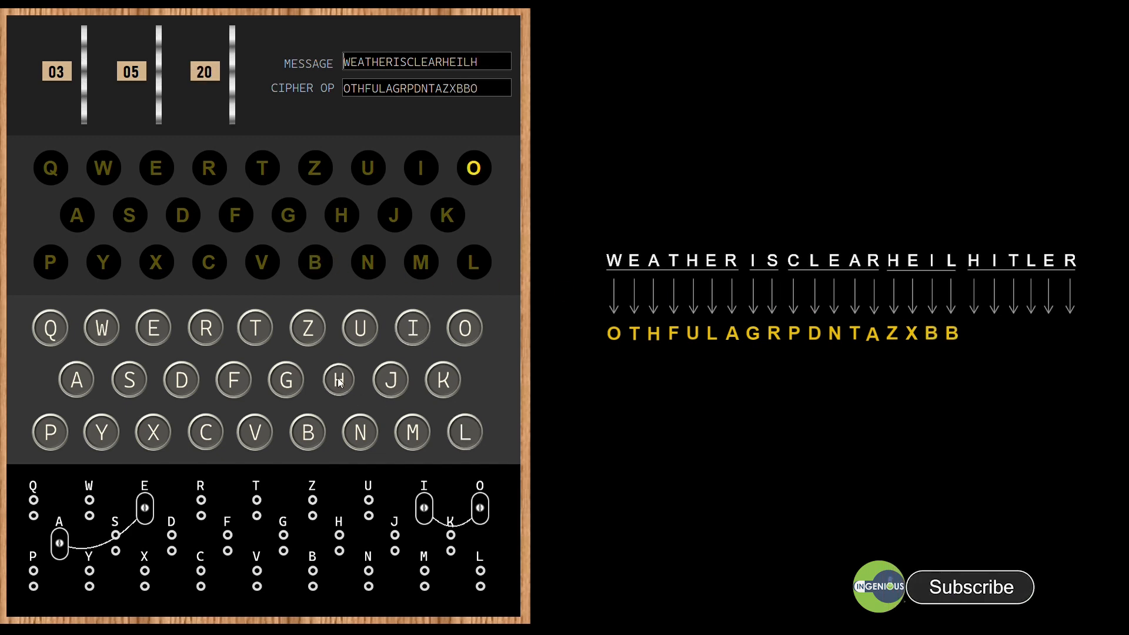
click(413, 328)
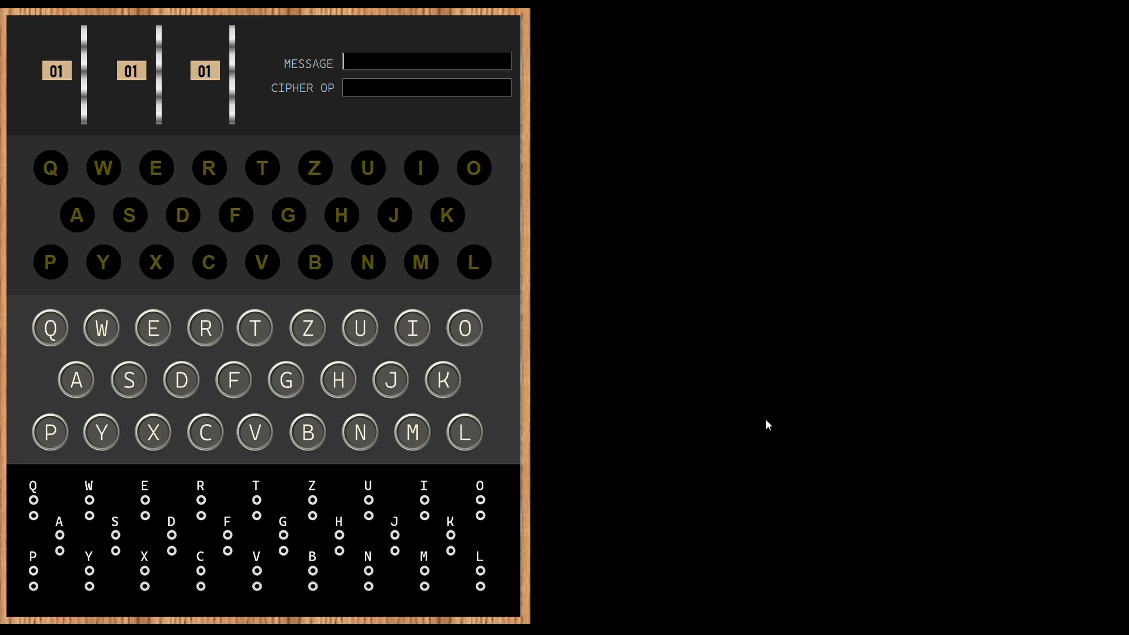
mouse_move(506, 118)
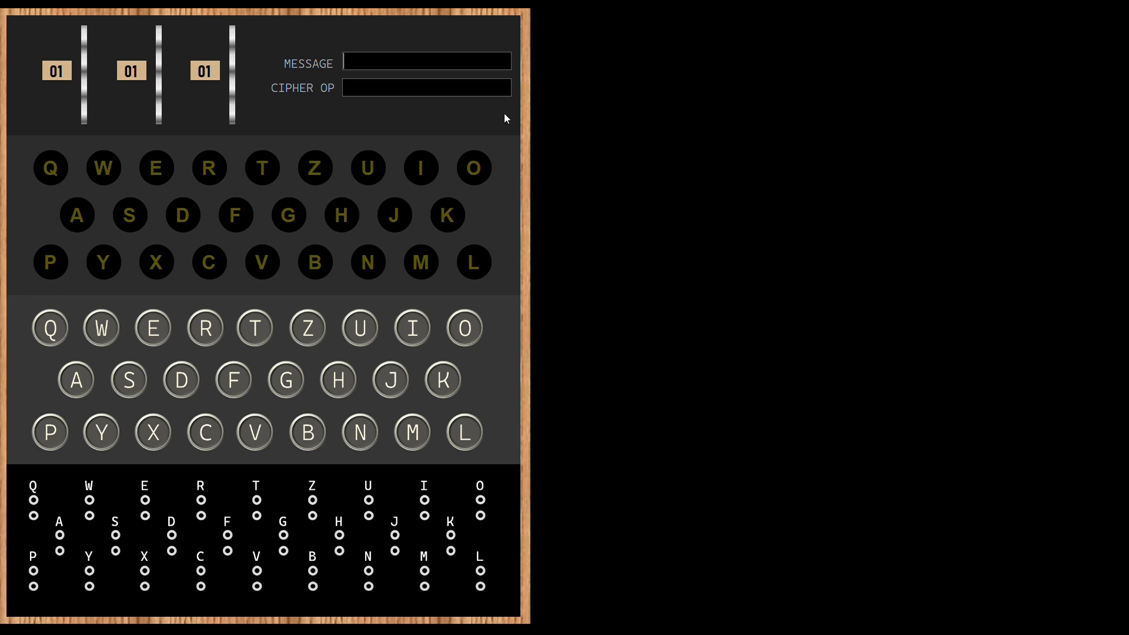
Step: Reconnect plugboard pairs A–E and I–O with rotors left at 01 01 01
click(58, 543)
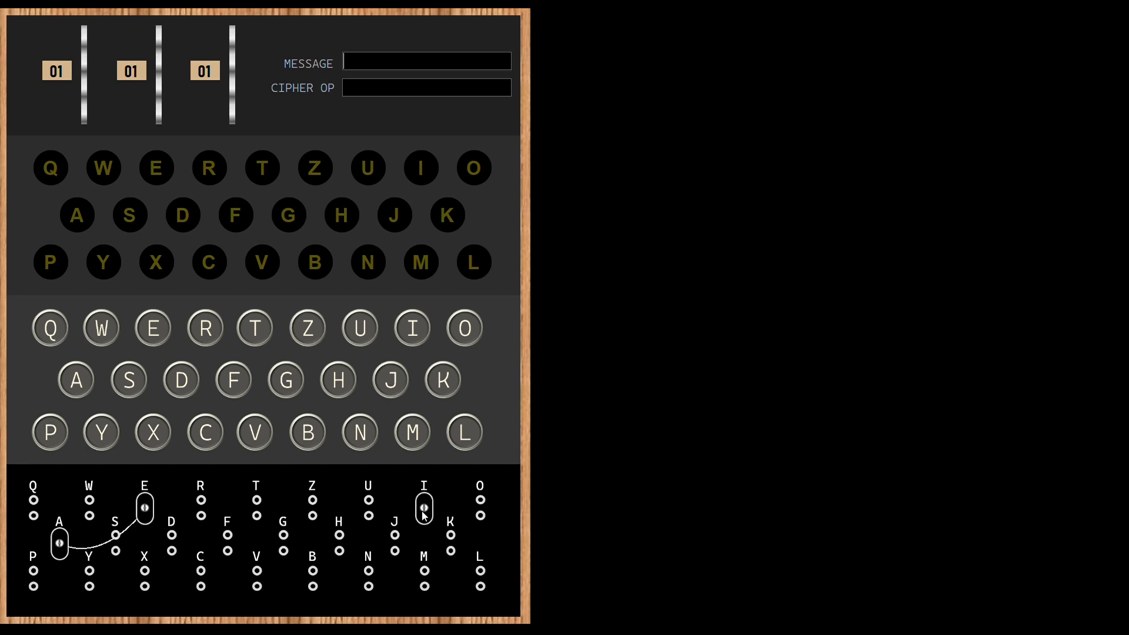
click(478, 509)
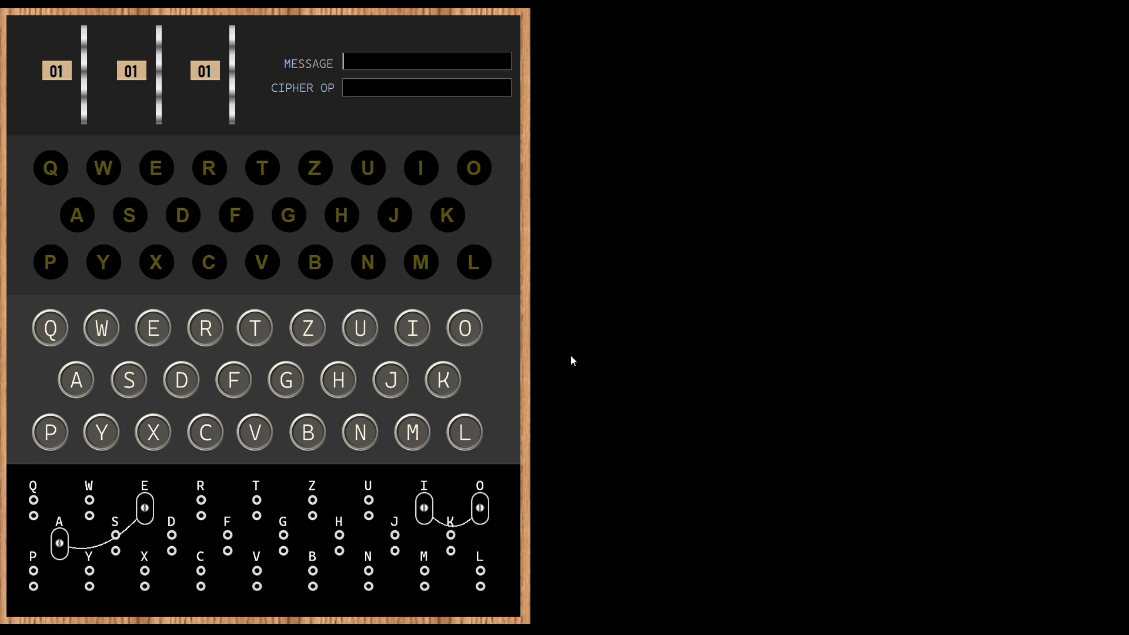